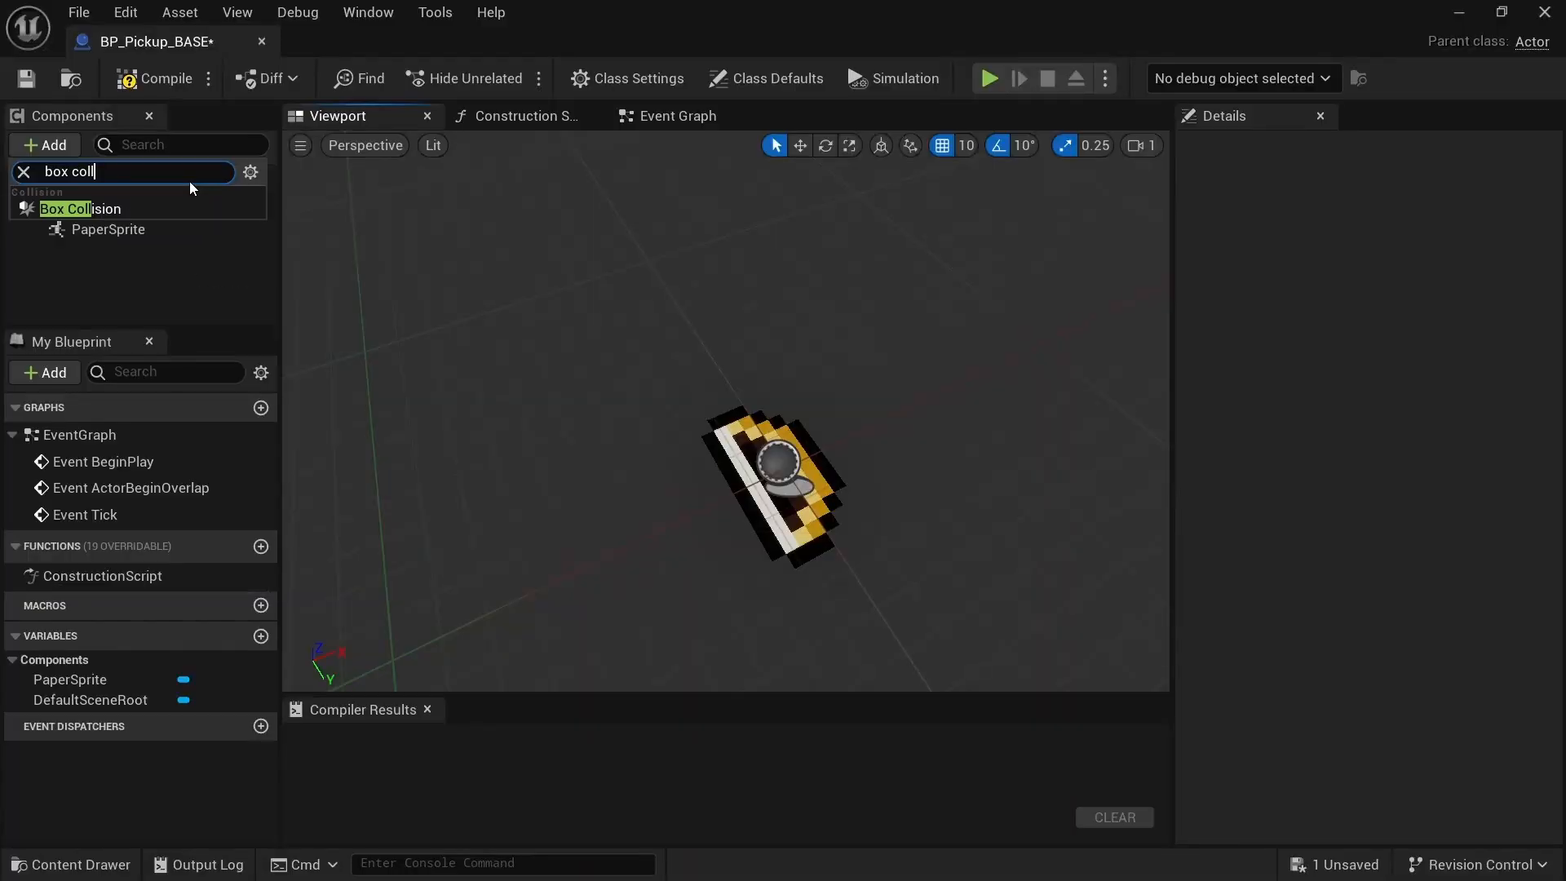
Widen BP_SpawnManager's SpawnArea Box Extent X to about 372 across the dungeon floor.
click(987, 78)
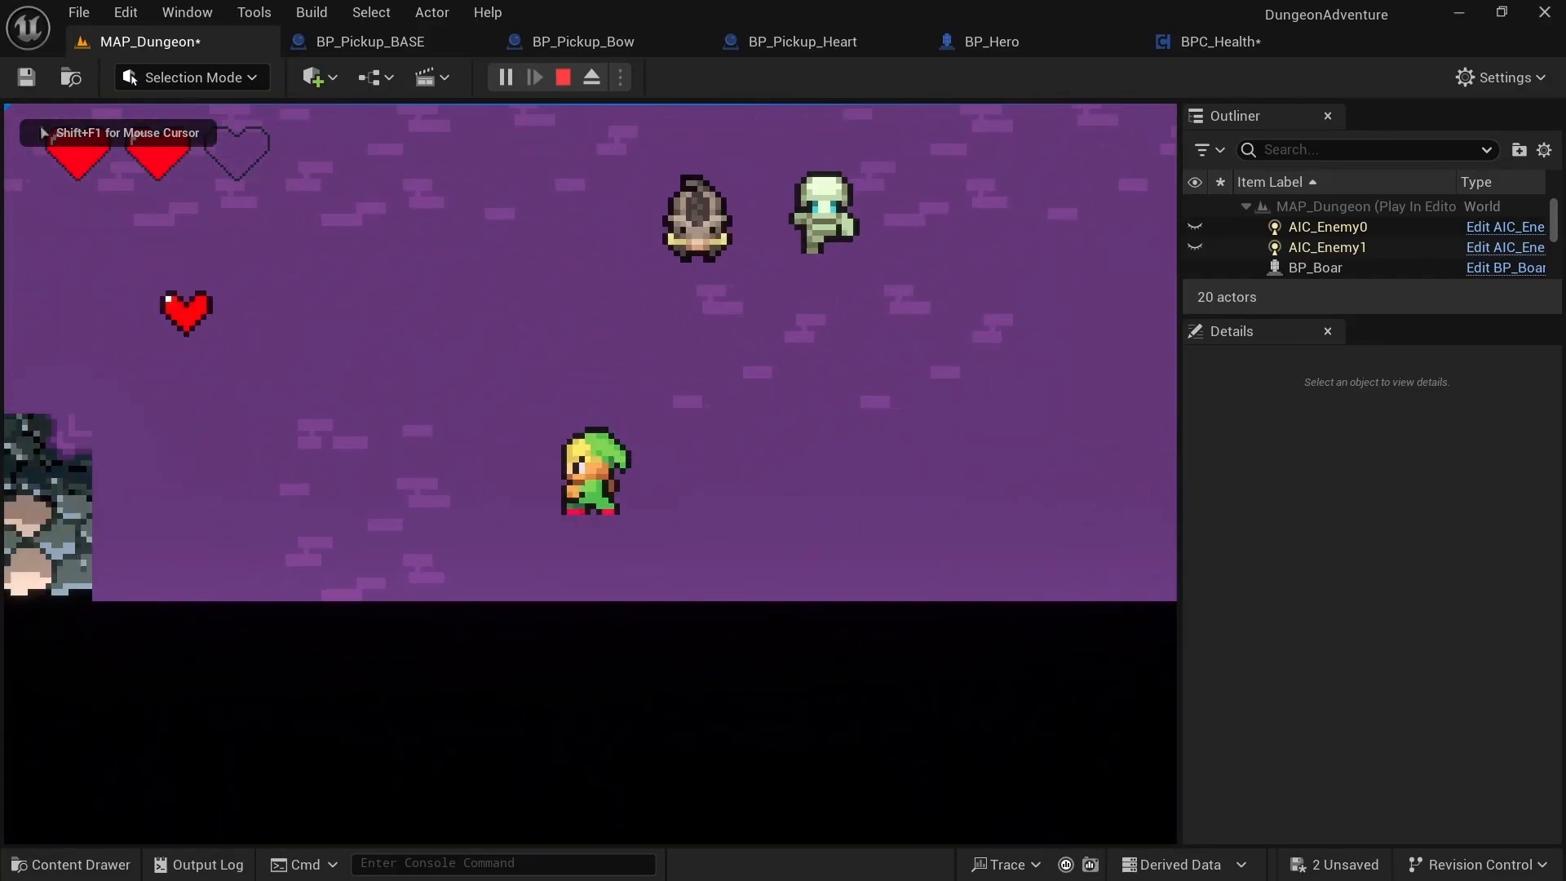
click(561, 76)
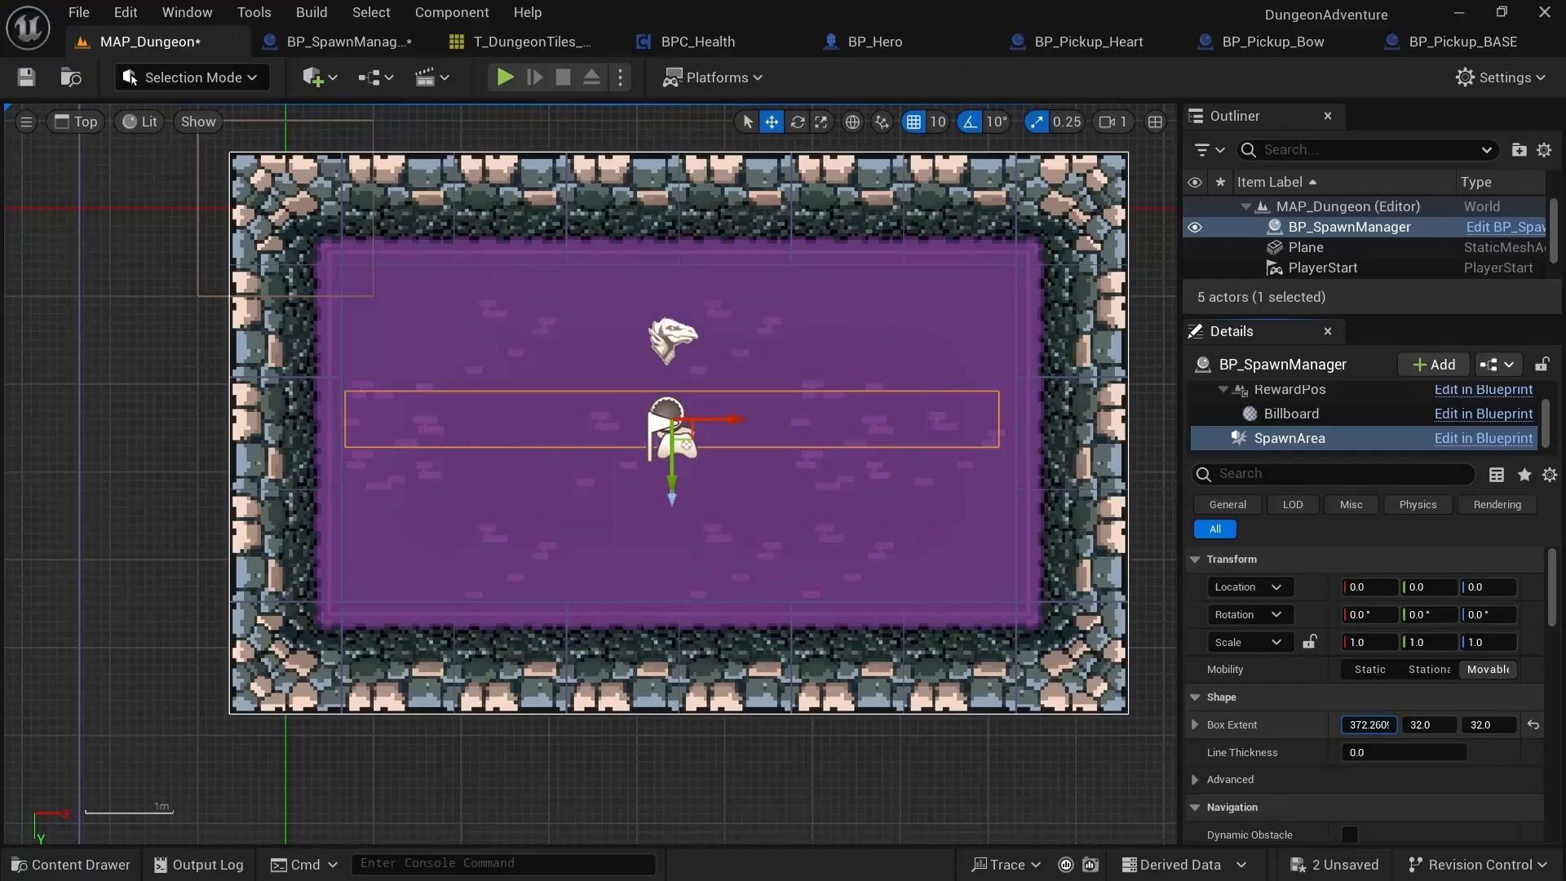